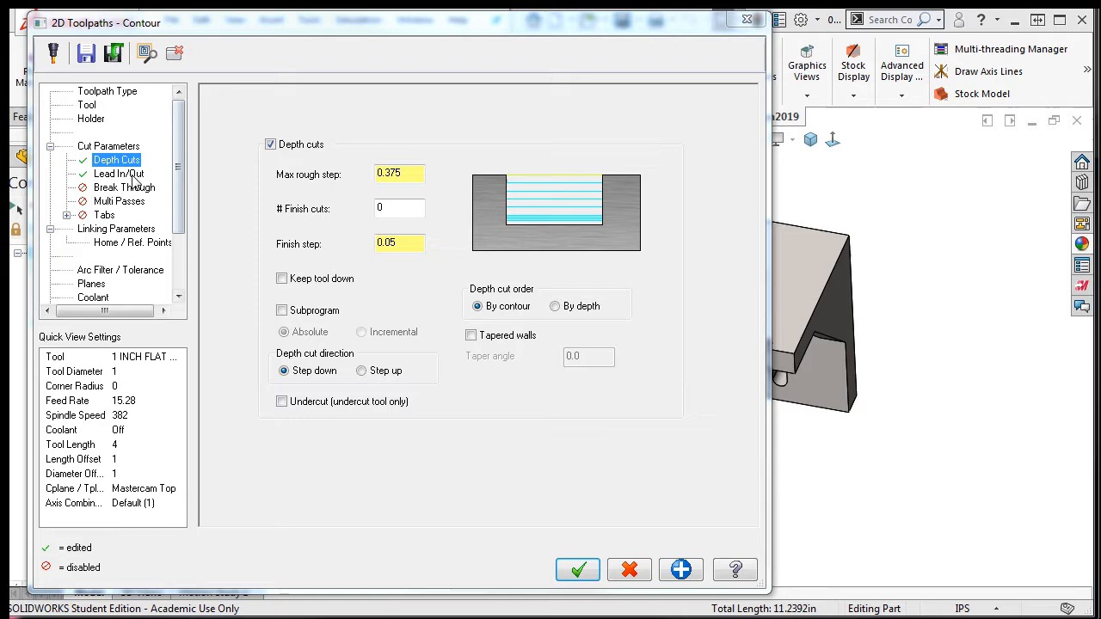
Step: Show the Lead In/Out page of the Contour toolpath, keeping default entry/exit arcs and lines
click(118, 174)
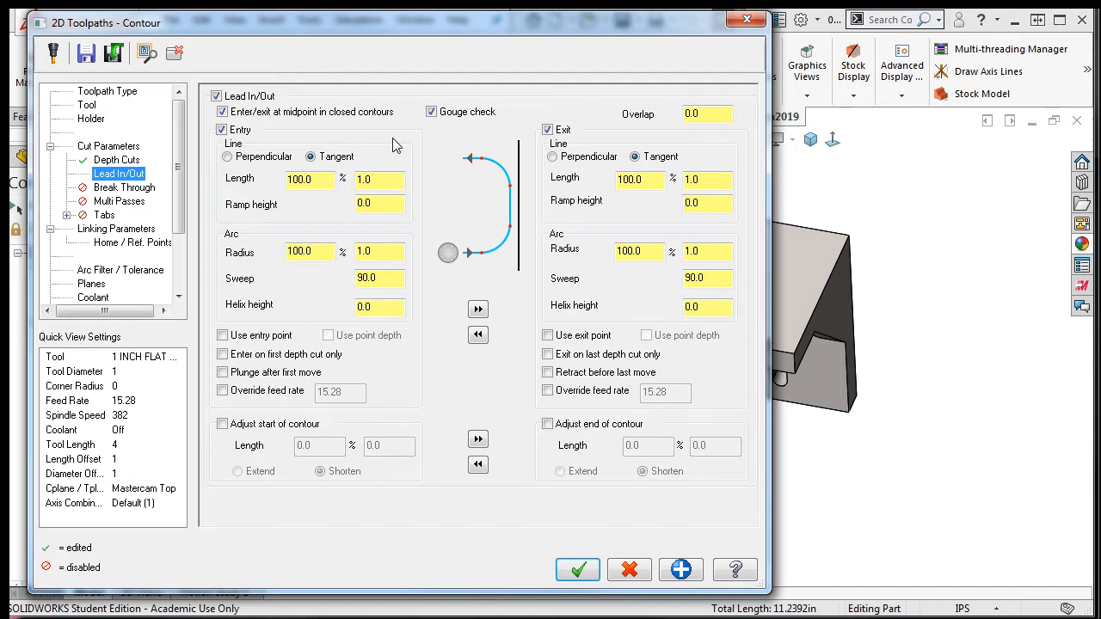
click(216, 96)
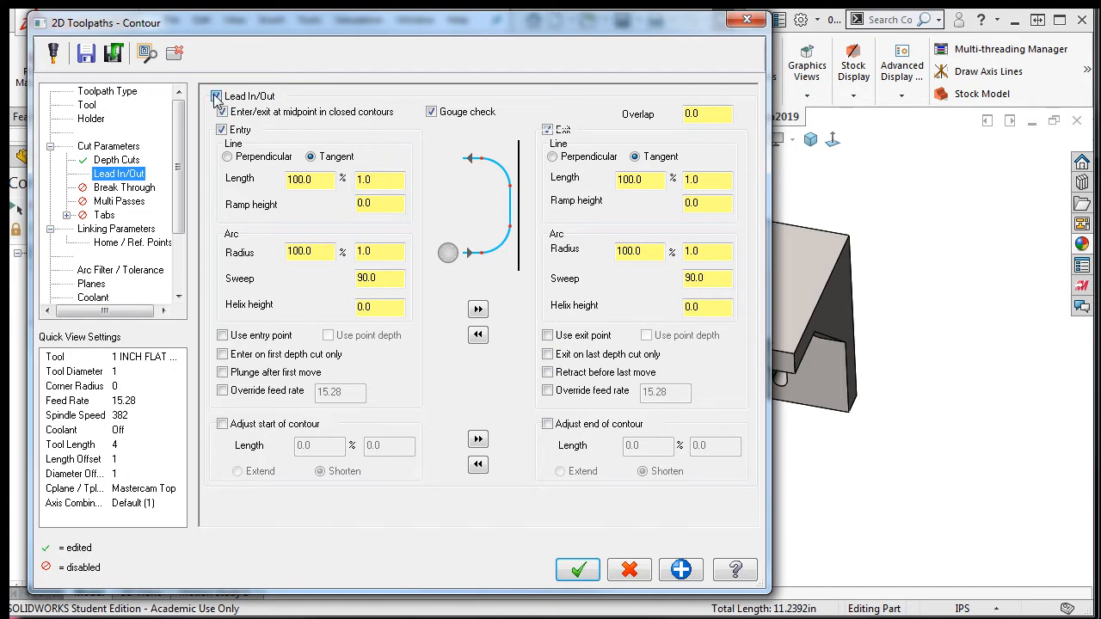
click(217, 96)
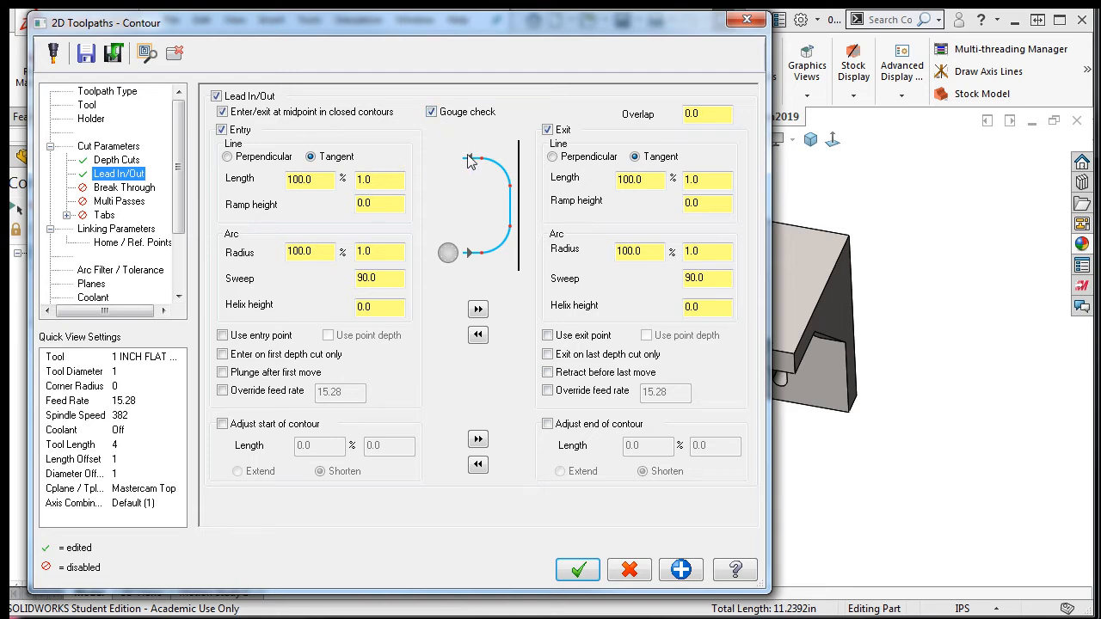
mouse_move(514, 158)
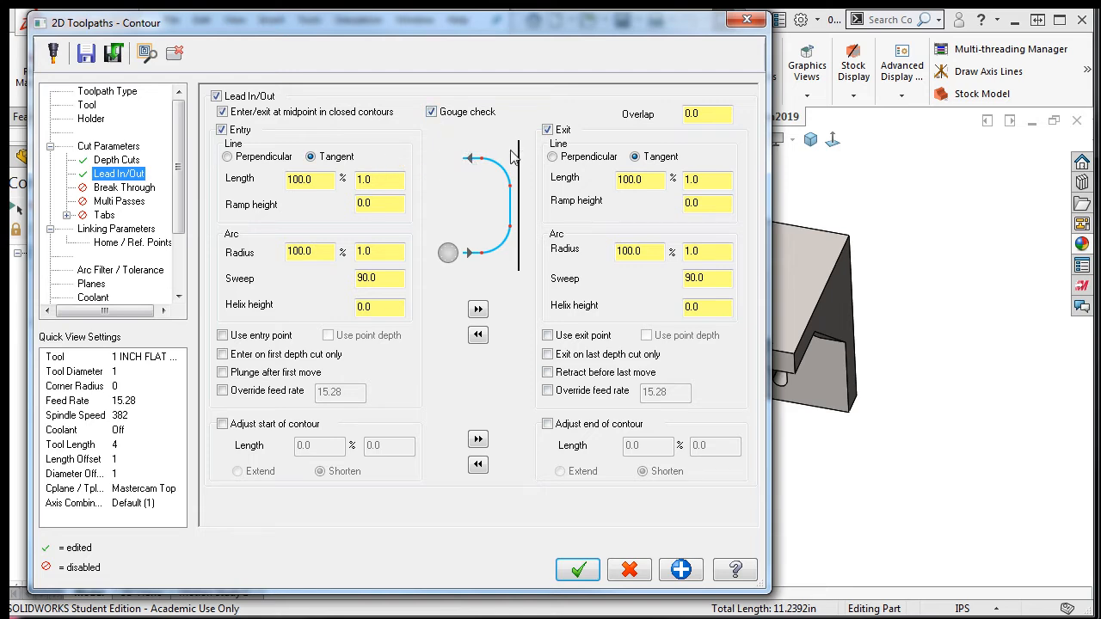
mouse_move(479, 264)
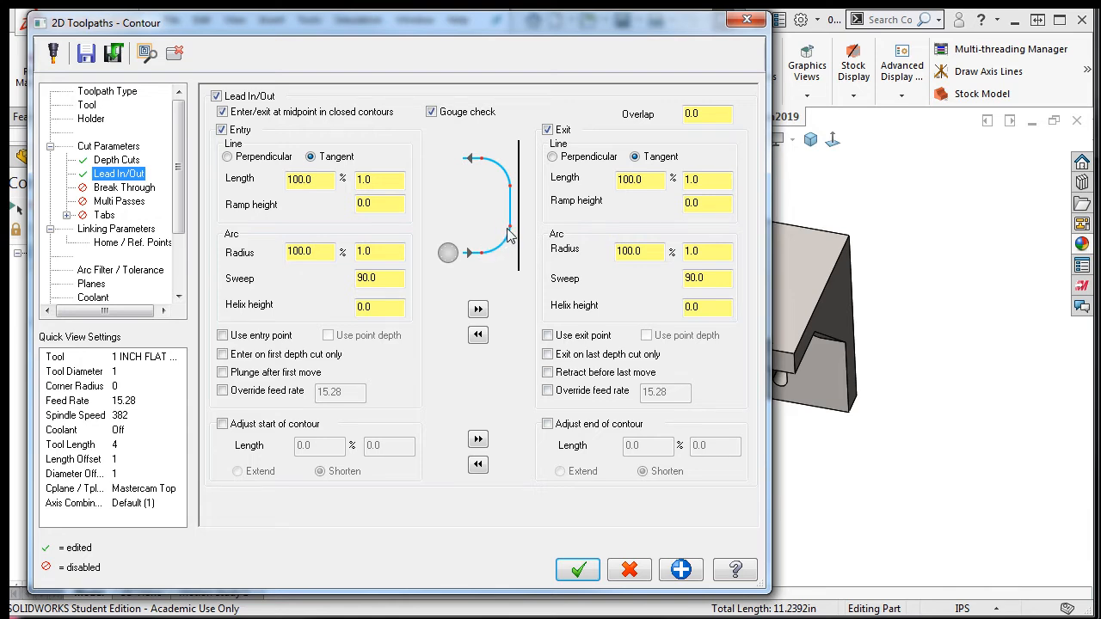
mouse_move(411, 262)
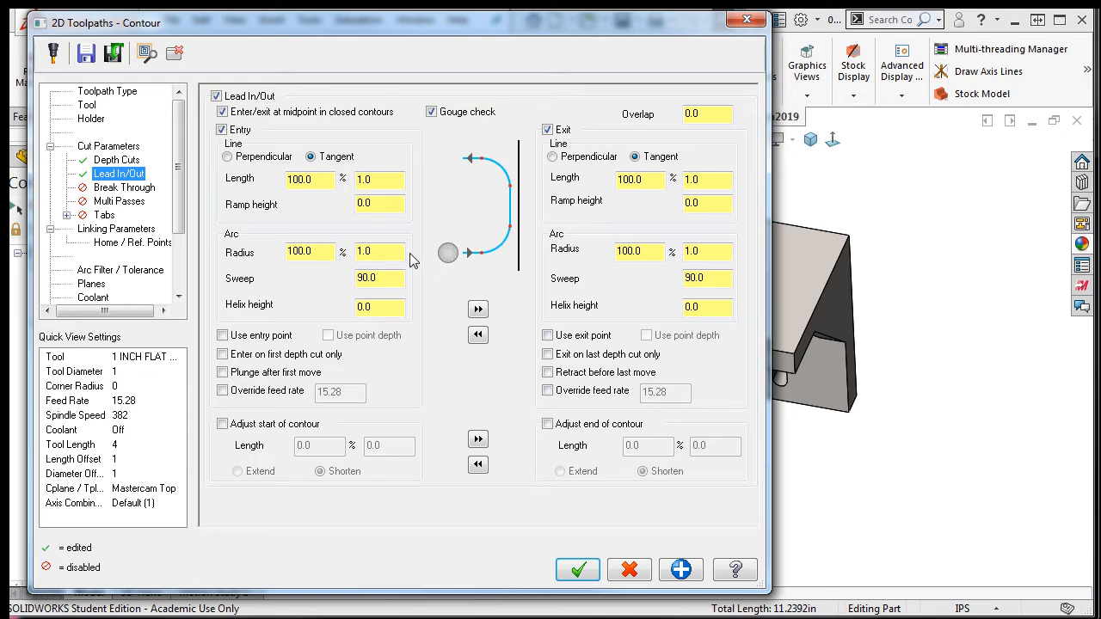
mouse_move(500, 262)
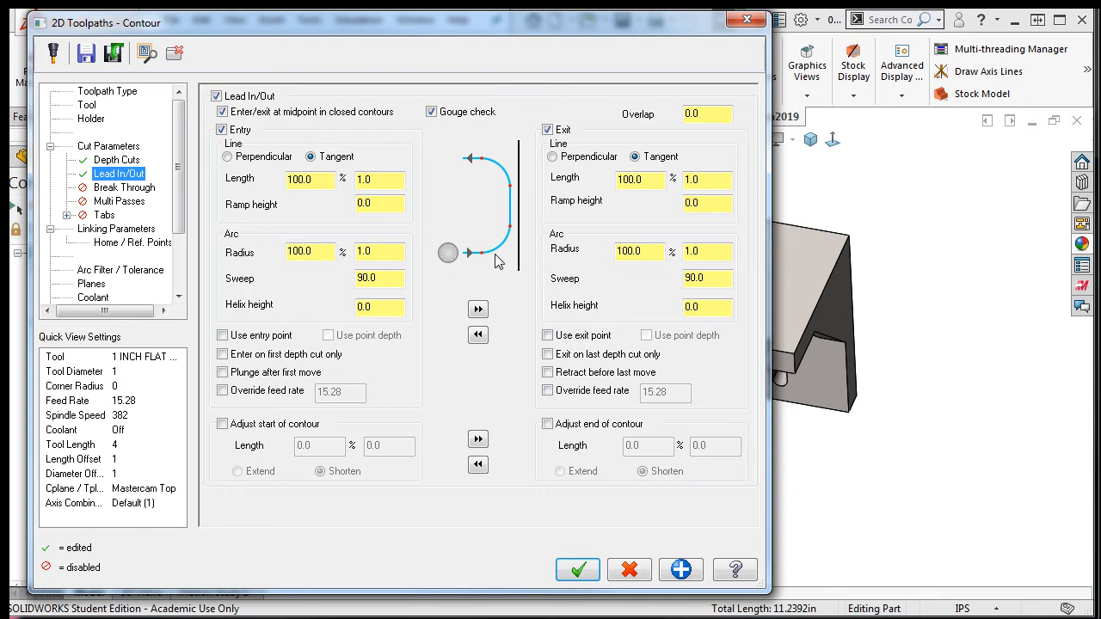
mouse_move(475, 262)
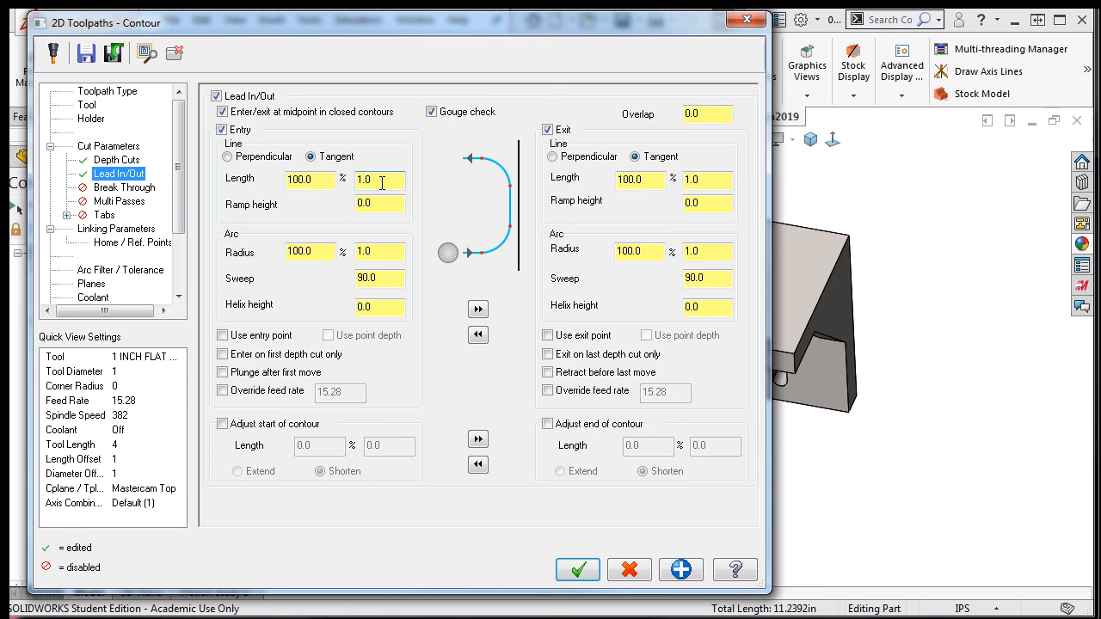
mouse_move(445, 382)
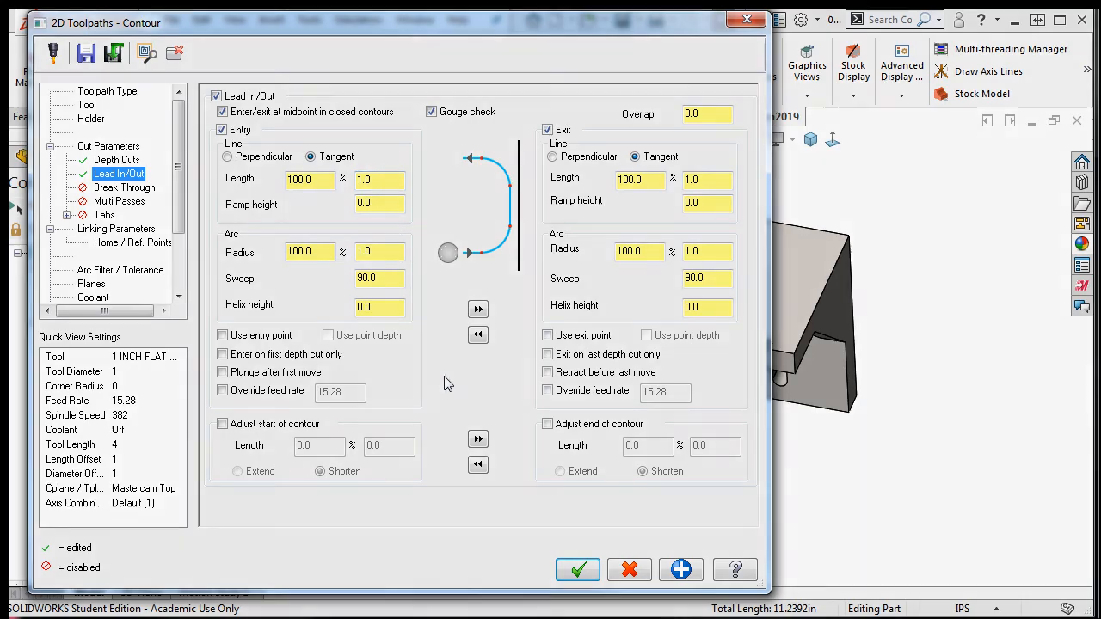